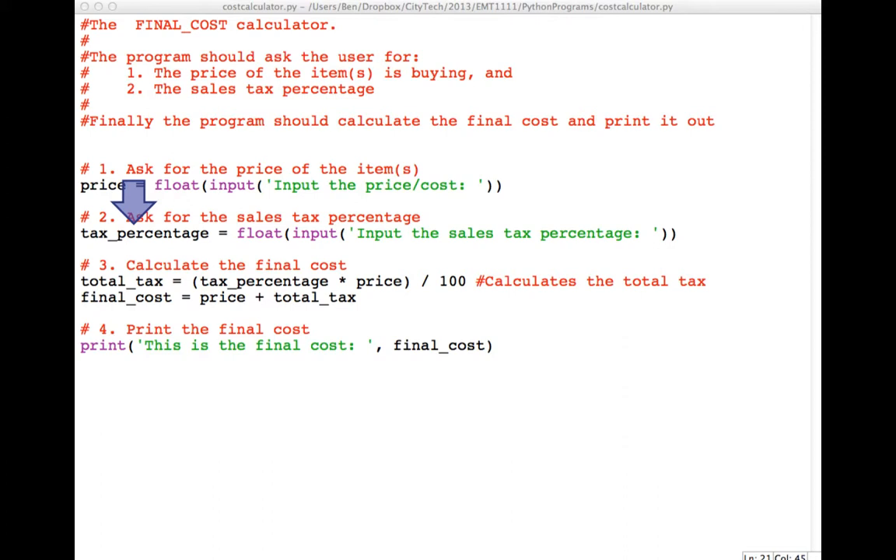
pyautogui.moveTo(128, 249)
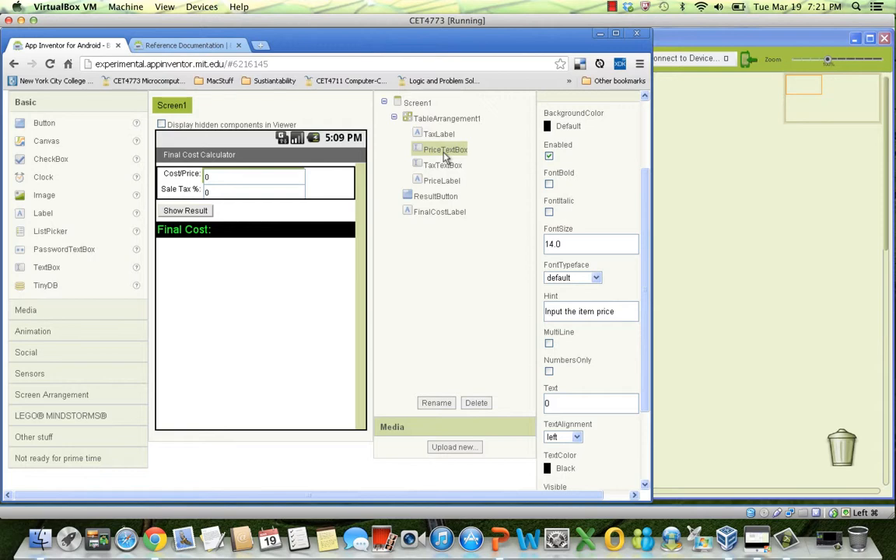
pyautogui.moveTo(445, 165)
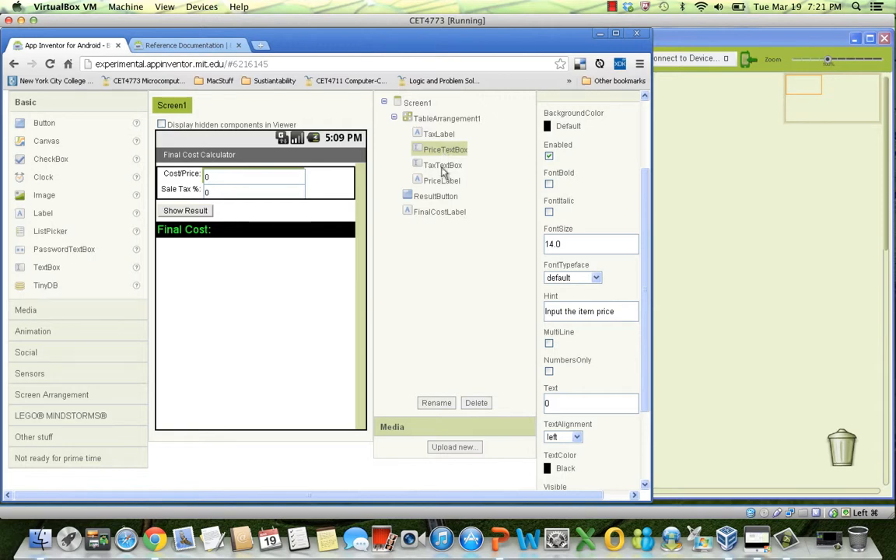
# Review the sales tax text box and final cost label properties, keeping their names
pyautogui.click(441, 165)
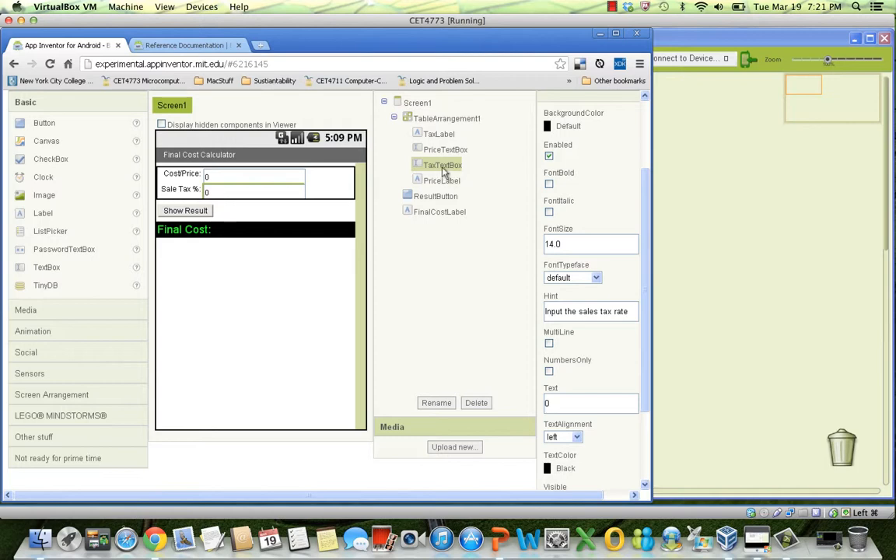
pyautogui.click(436, 403)
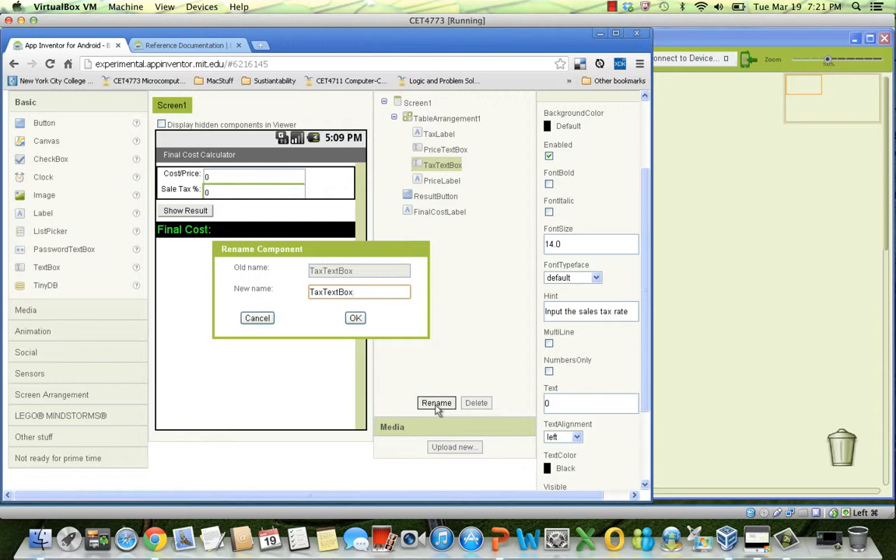
pyautogui.moveTo(257, 317)
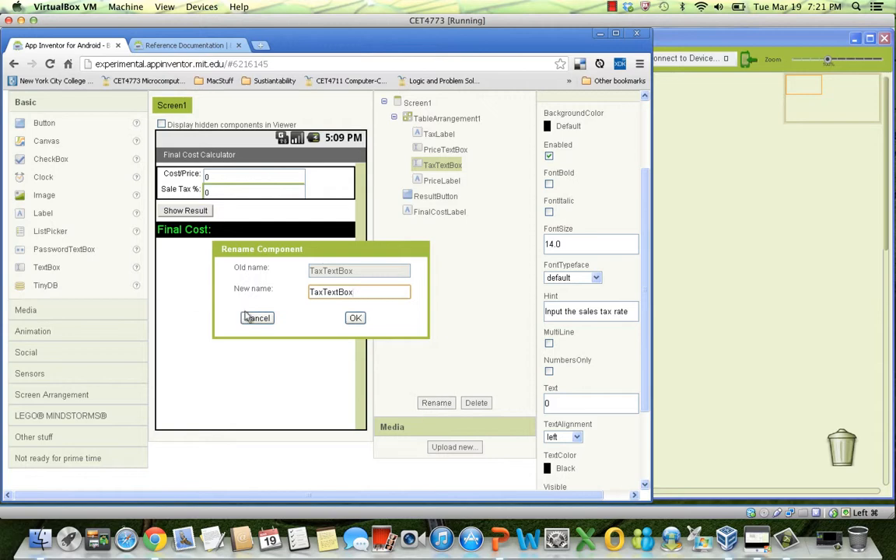
pyautogui.click(257, 318)
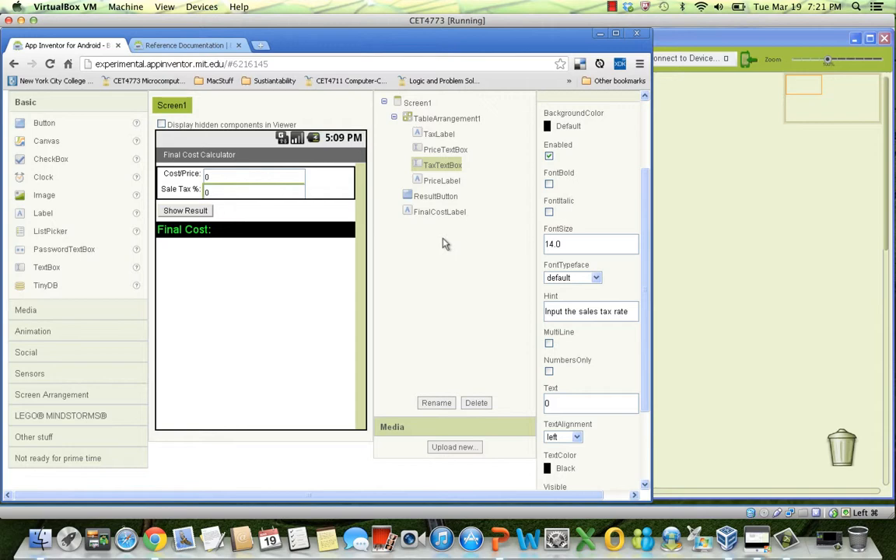
pyautogui.moveTo(248, 241)
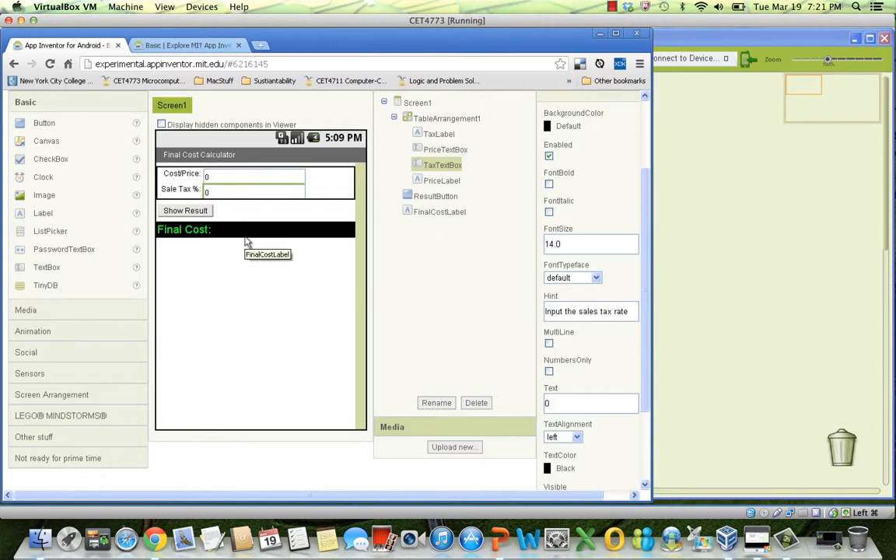
pyautogui.click(439, 212)
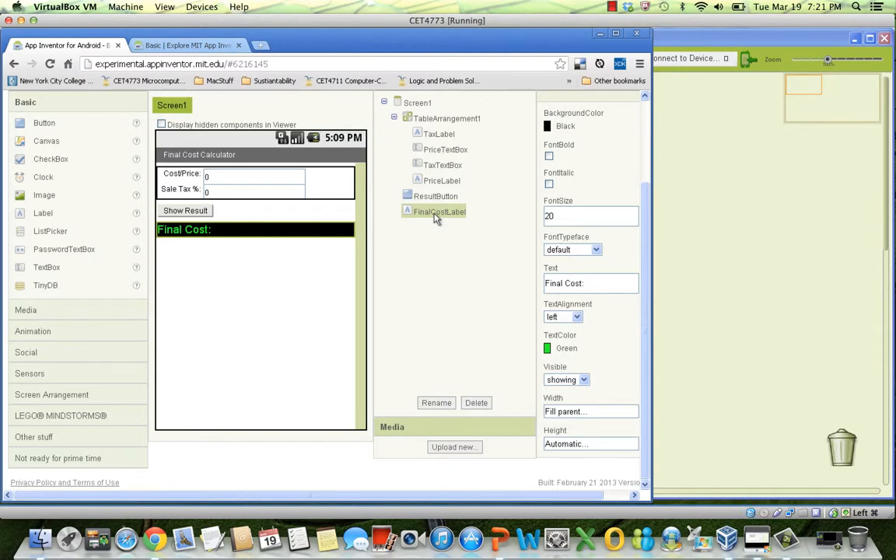
pyautogui.moveTo(209, 255)
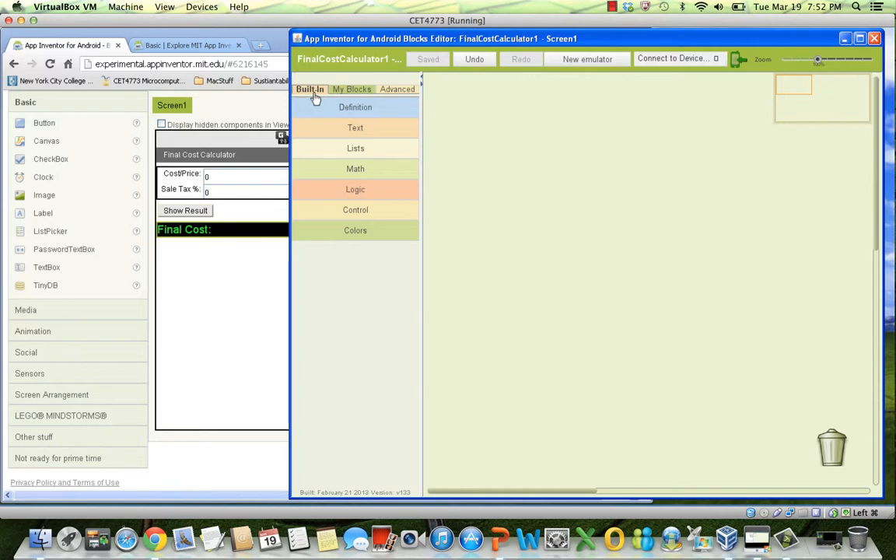
# Define a global variable named price initialized to the number 0
pyautogui.click(355, 106)
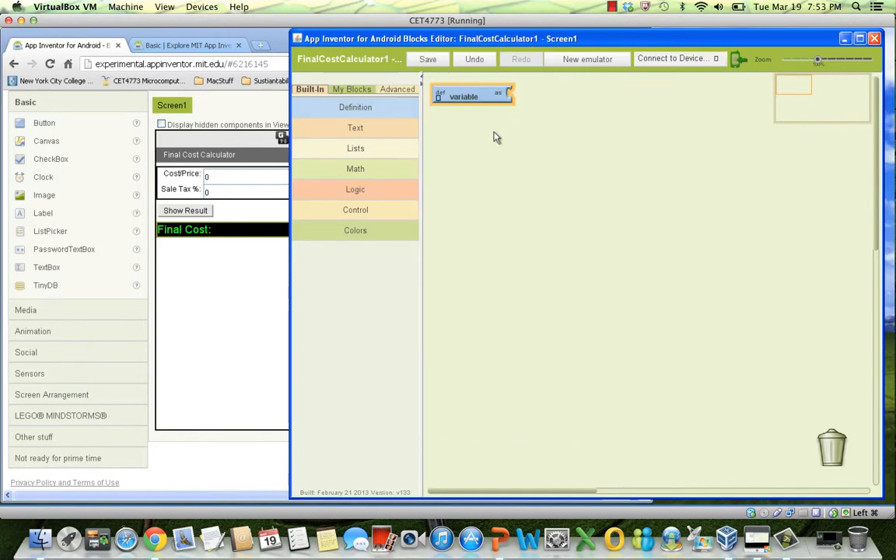
pyautogui.moveTo(482, 131)
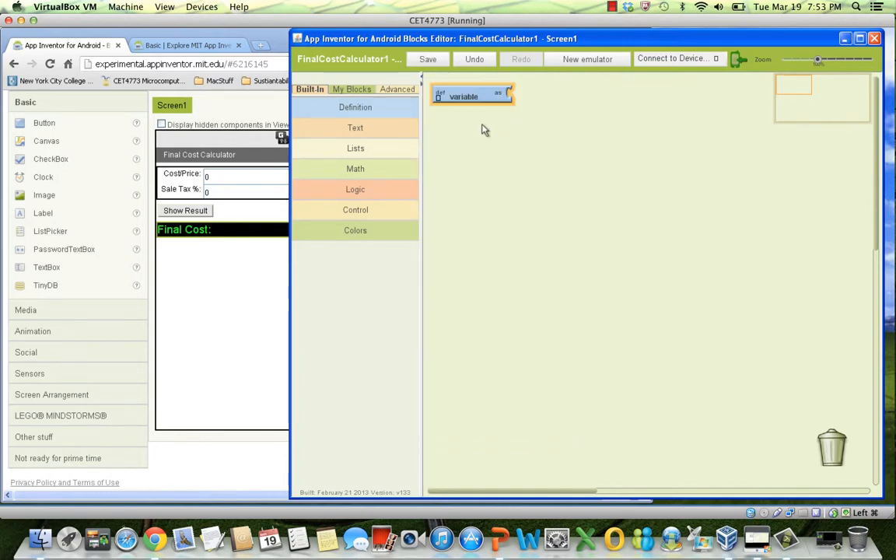
pyautogui.moveTo(476, 120)
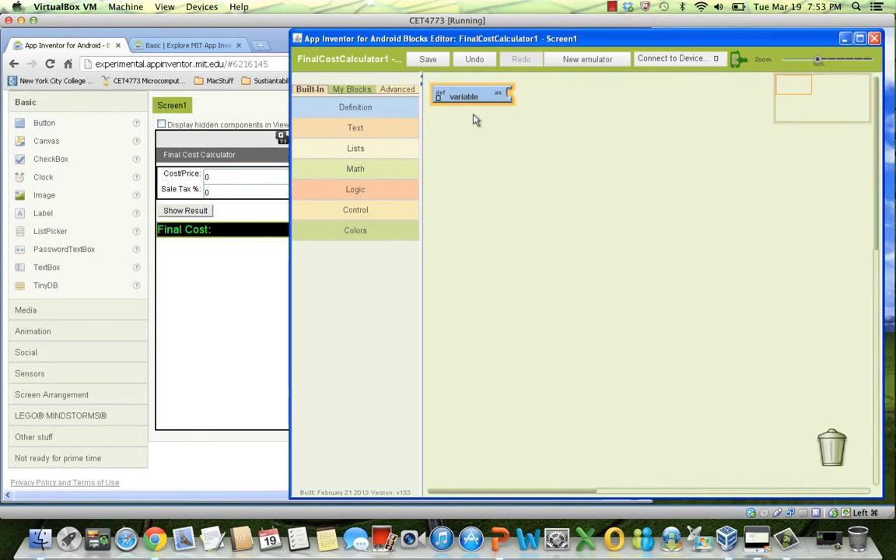
pyautogui.click(426, 59)
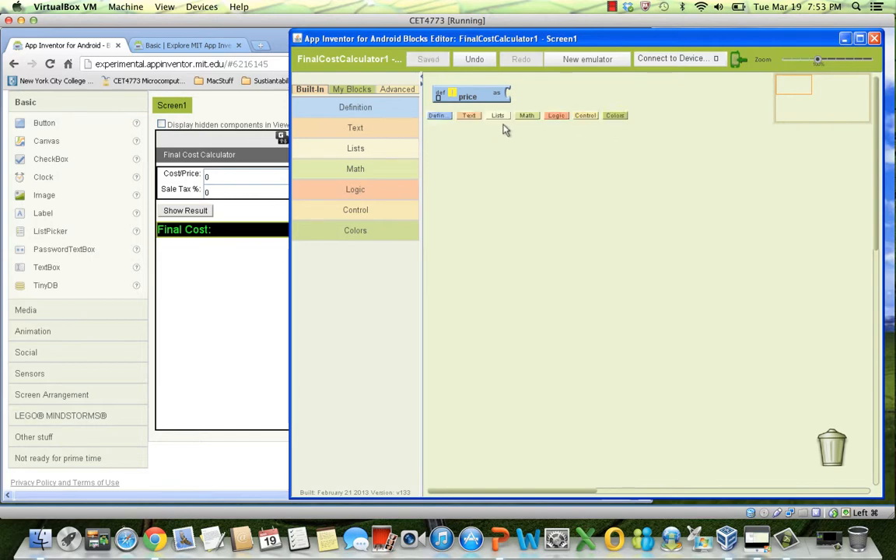
pyautogui.moveTo(526, 115)
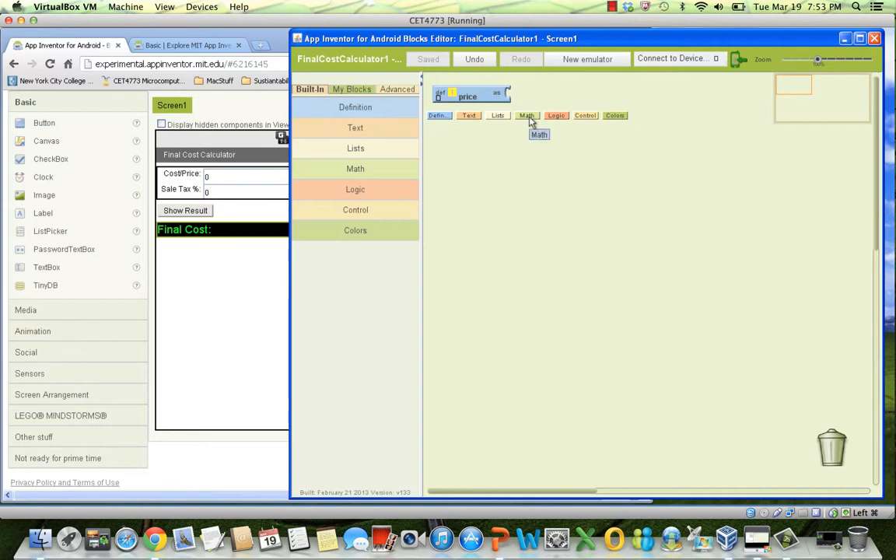
pyautogui.click(526, 115)
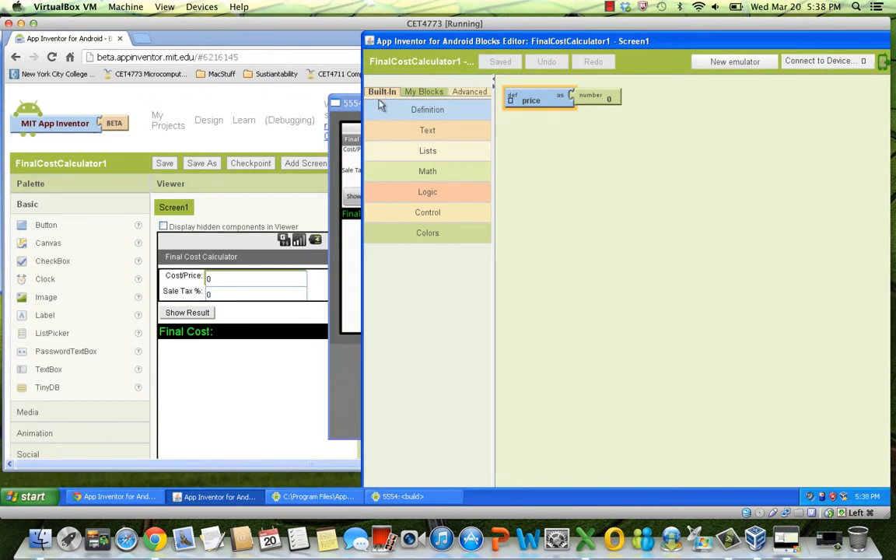
# Define tax_percentage, total_tax and final_cost variables at 0, removing the stray number block
pyautogui.click(426, 108)
pyautogui.write('ax-percentage')
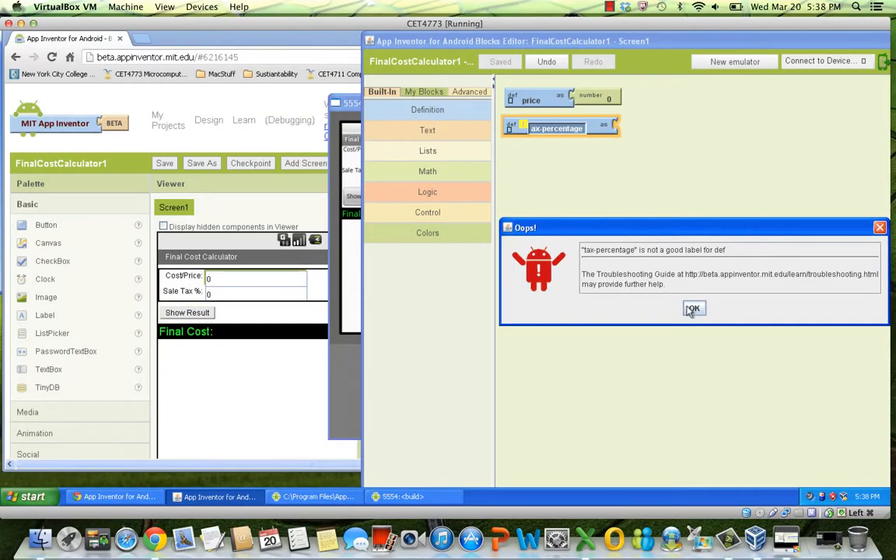
pyautogui.click(693, 308)
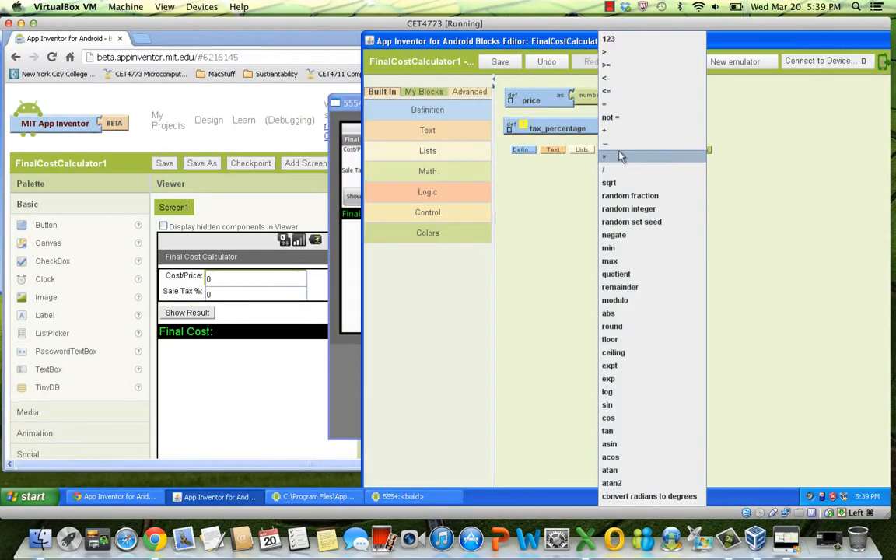
pyautogui.click(608, 39)
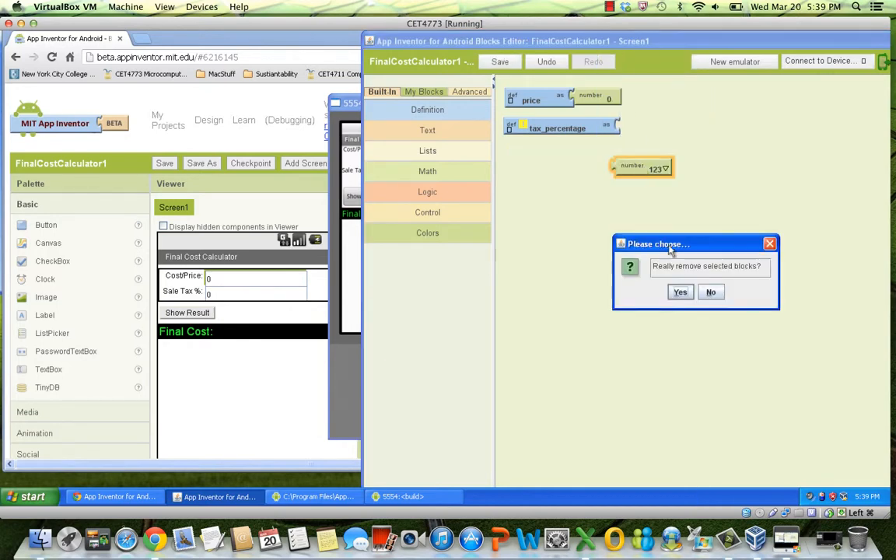
pyautogui.click(680, 292)
pyautogui.write('0')
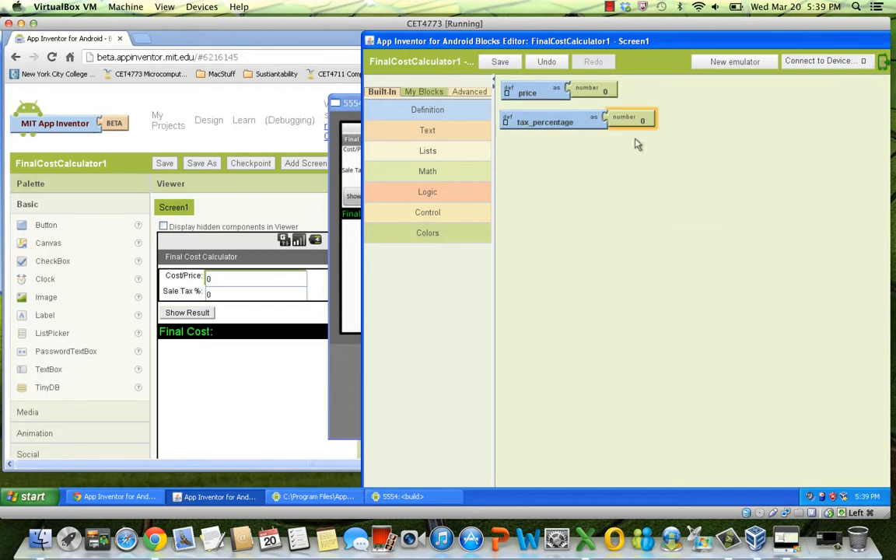
pyautogui.click(501, 63)
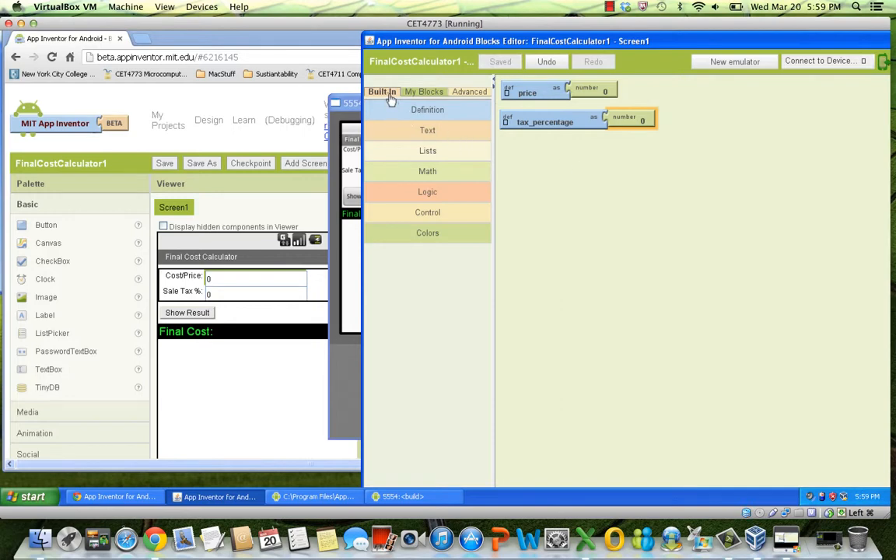
pyautogui.click(427, 109)
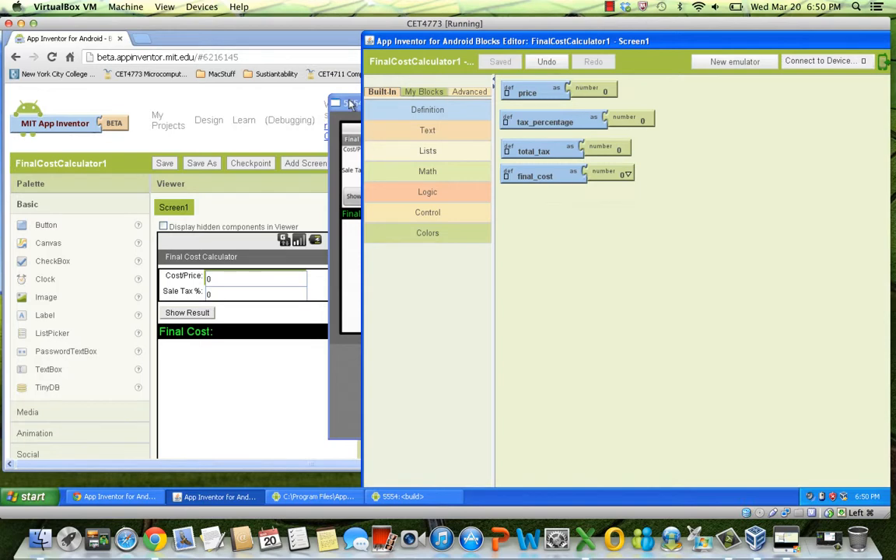
# Enter price 100 and sales tax 8.5 into the calculator running in the emulator
pyautogui.click(401, 497)
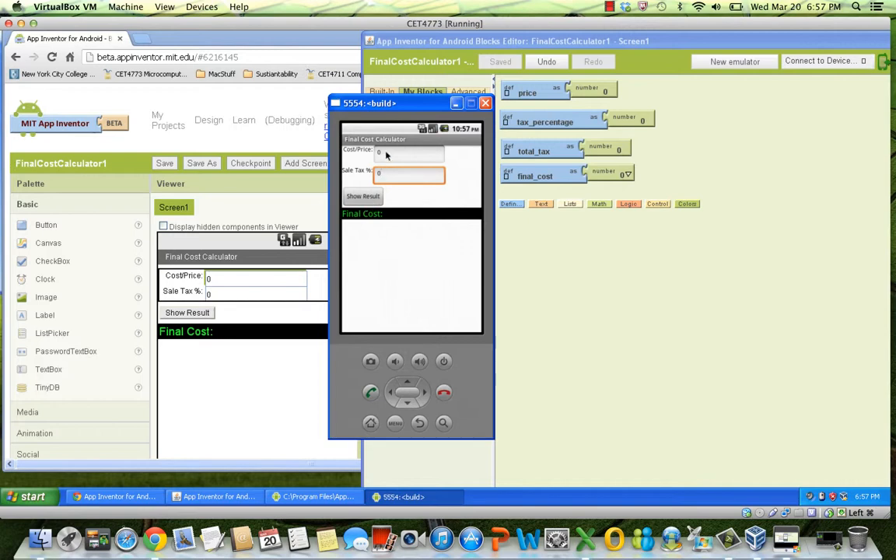
pyautogui.click(407, 152)
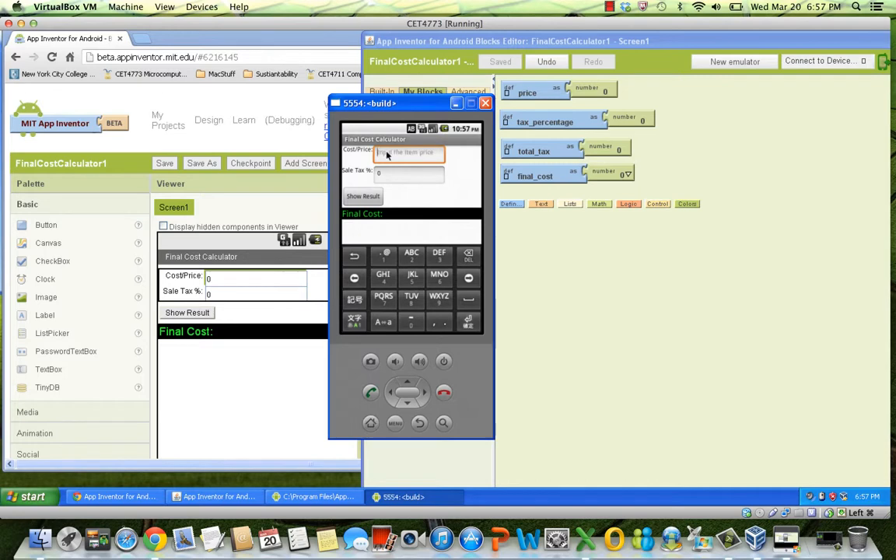
pyautogui.write('100')
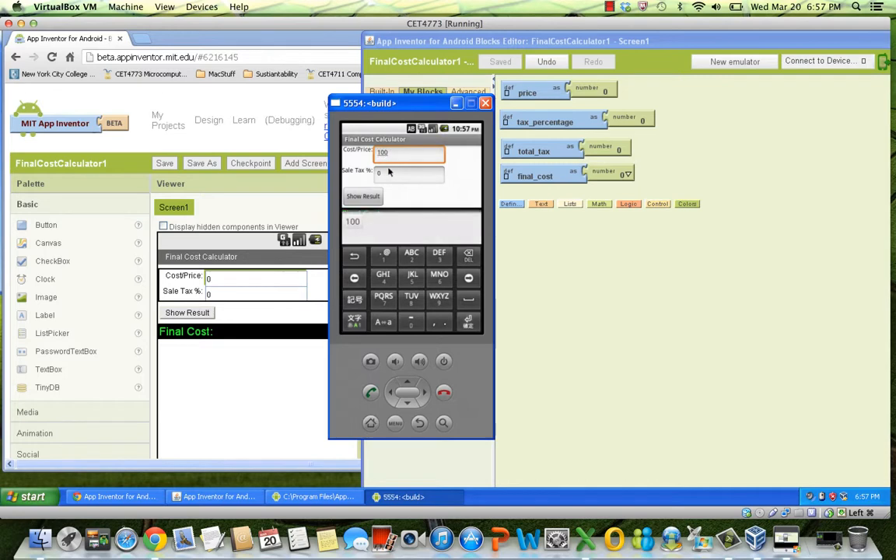
pyautogui.write('8.5')
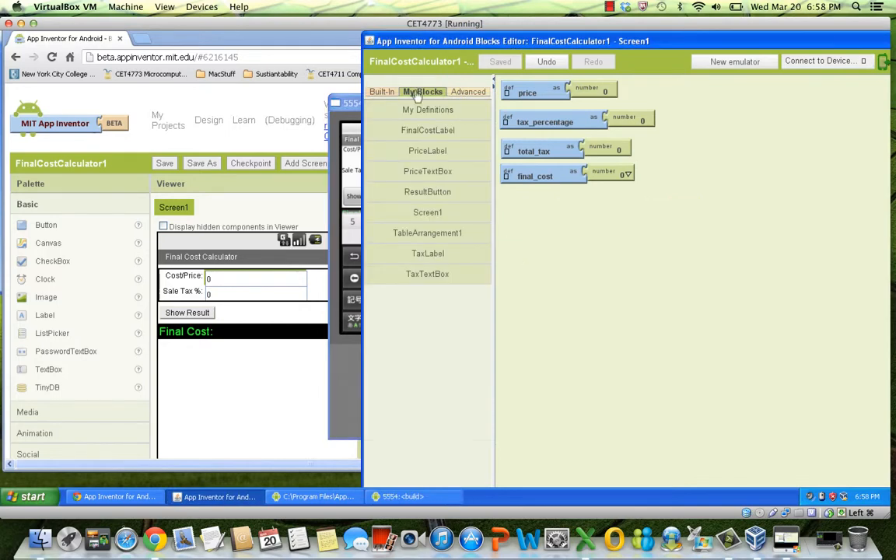
# Place a ResultButton.Click event block and reach the set global price block for it
pyautogui.click(426, 193)
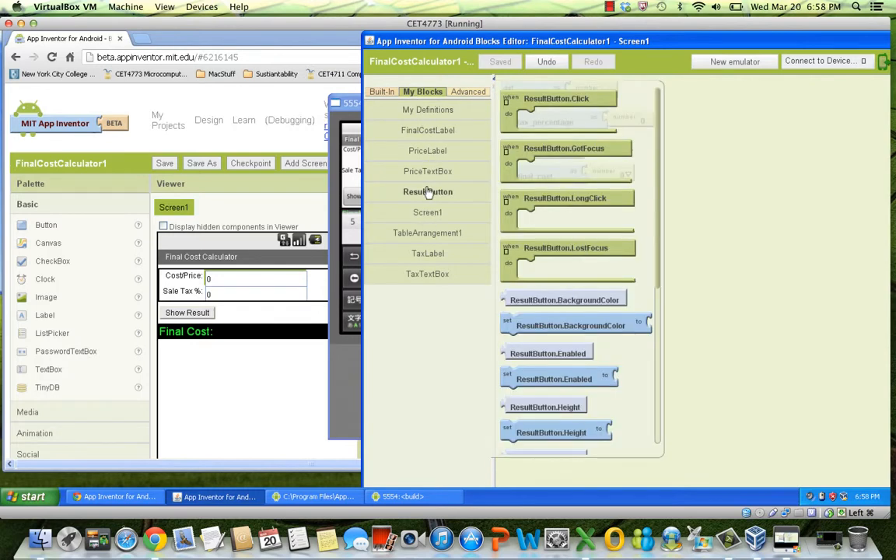
pyautogui.moveTo(557, 98)
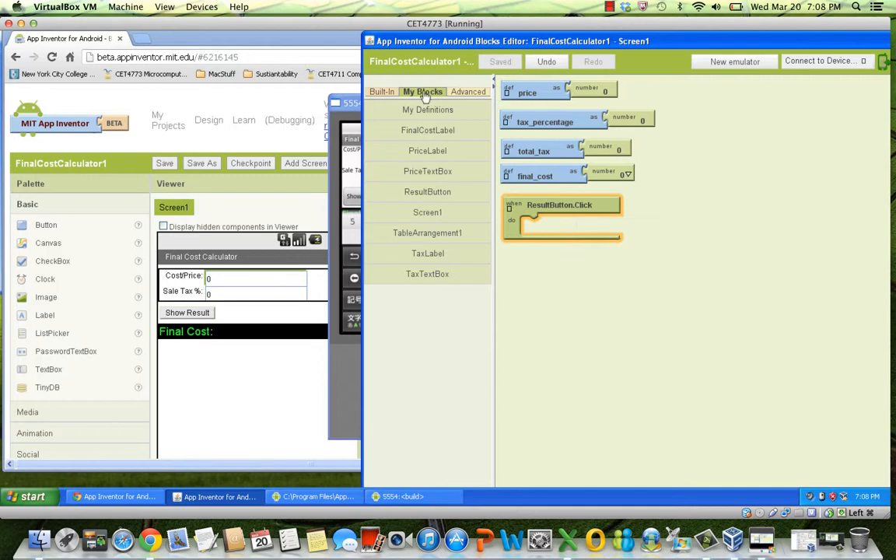
pyautogui.click(427, 109)
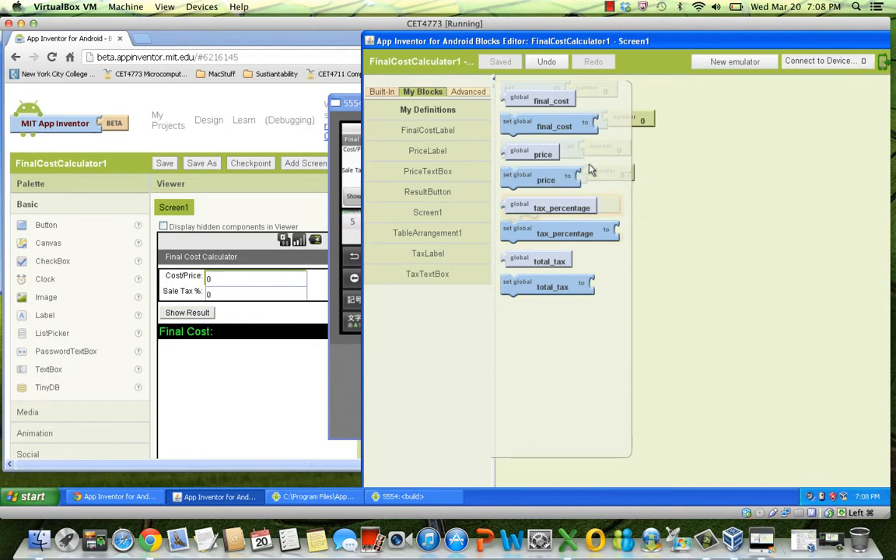
pyautogui.moveTo(568, 174)
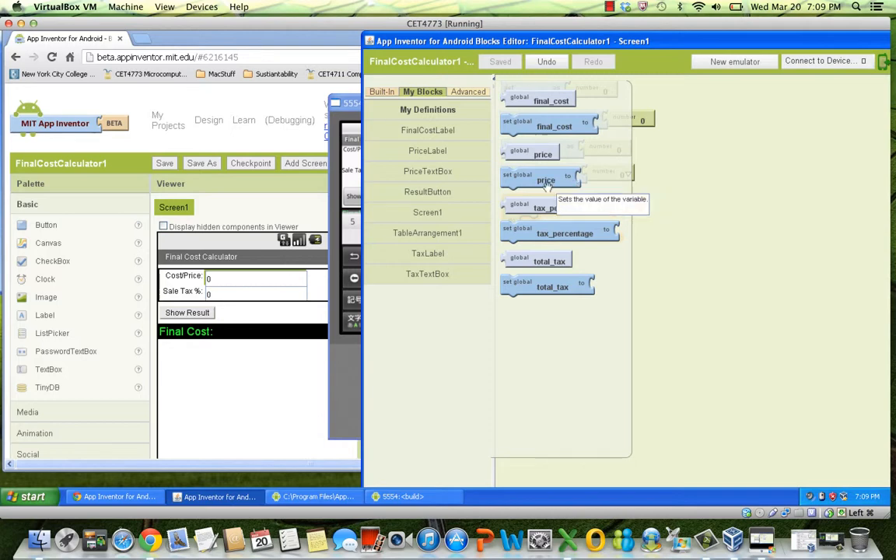
pyautogui.moveTo(568, 159)
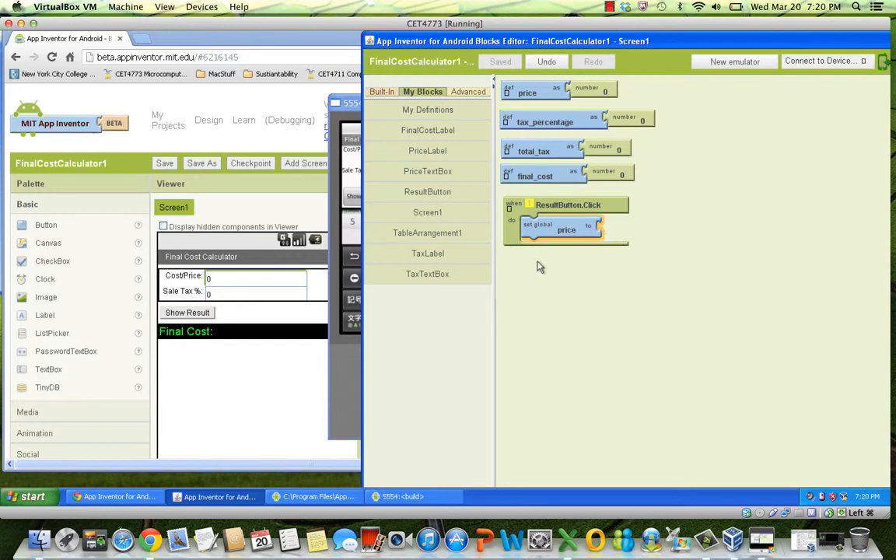
pyautogui.moveTo(473, 227)
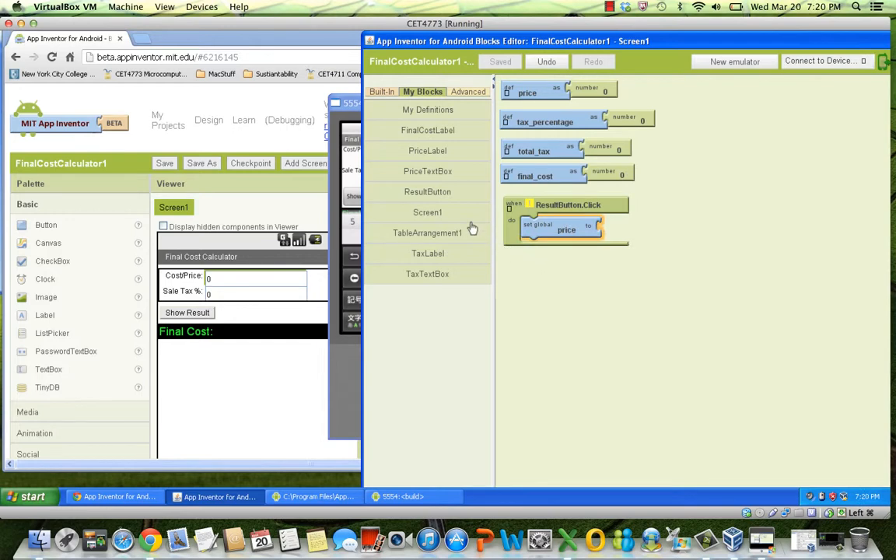
pyautogui.moveTo(439, 171)
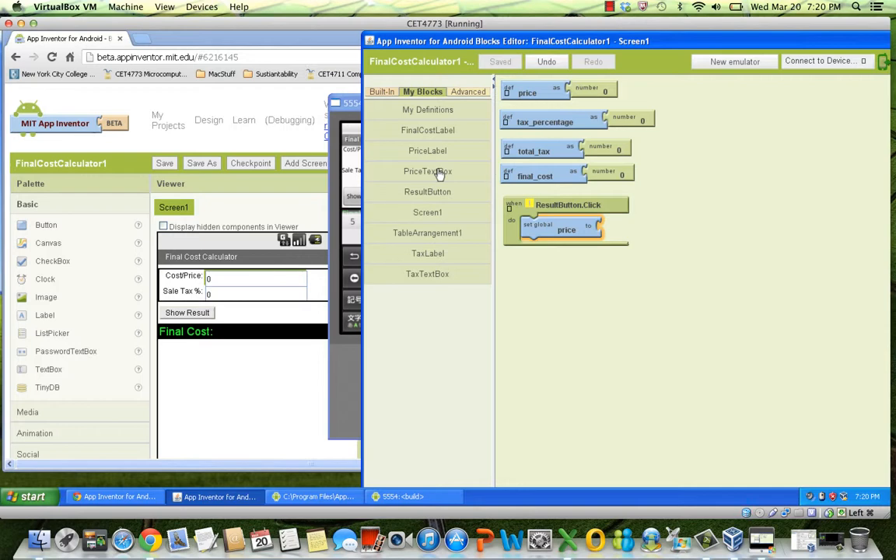
# Set price from PriceTextBox.Text and tax_percentage from TaxTextBox.Text, adding a total_tax setter
pyautogui.click(427, 172)
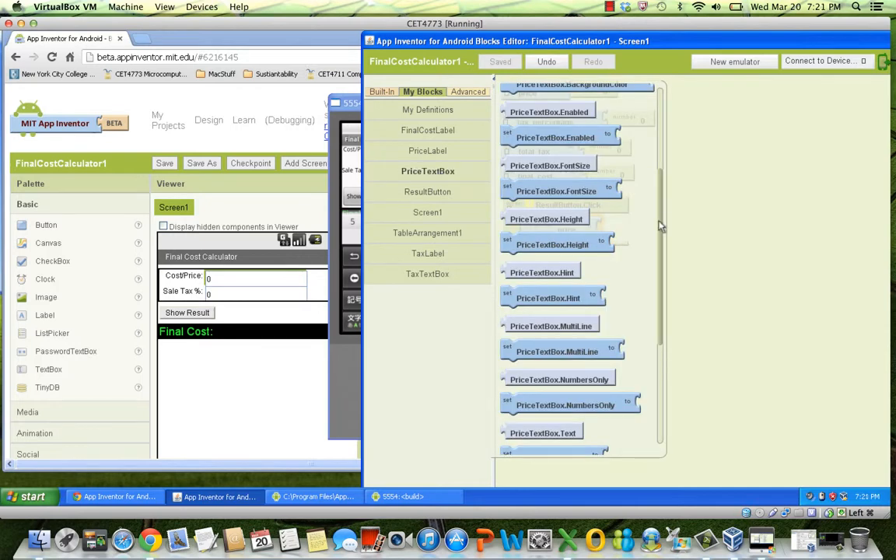
pyautogui.scroll(-3)
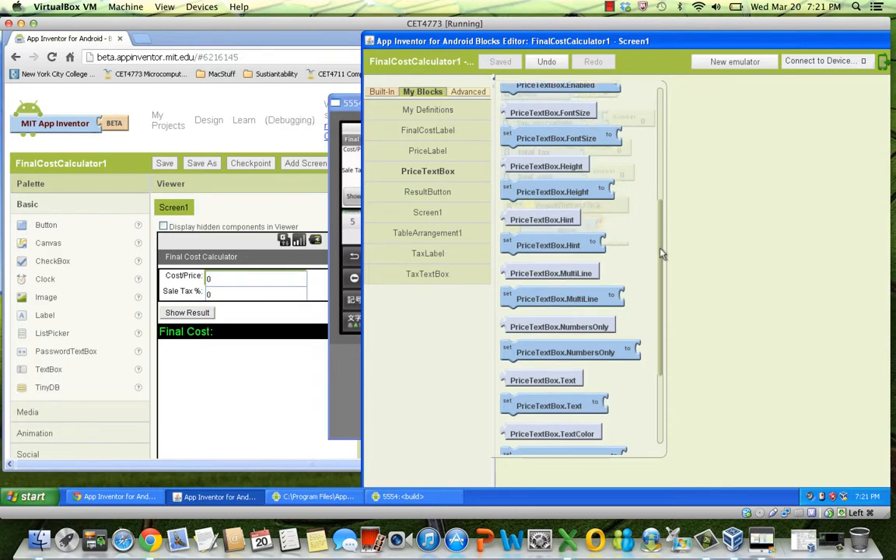
pyautogui.scroll(-3)
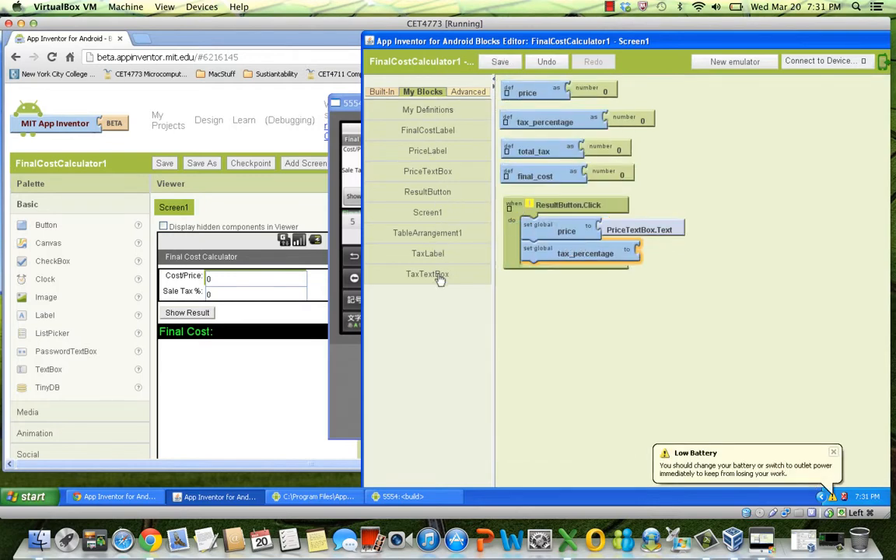
pyautogui.click(426, 274)
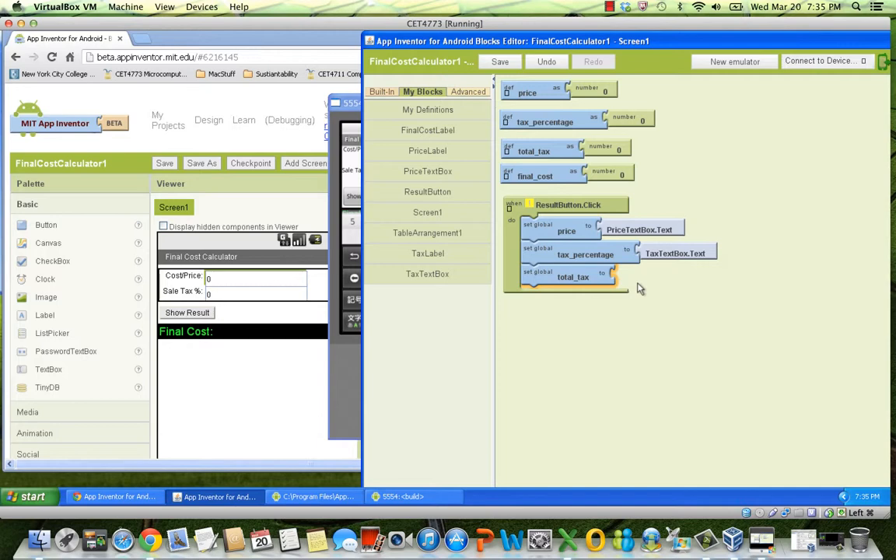
# Compute total_tax as price × tax_percentage ÷ 100 with Math blocks, then add a final_cost setter
pyautogui.click(383, 92)
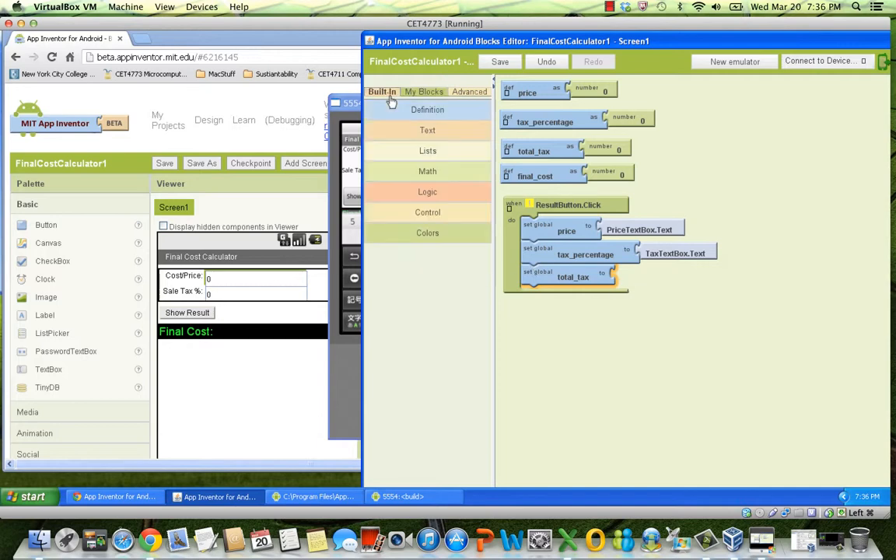
pyautogui.click(427, 171)
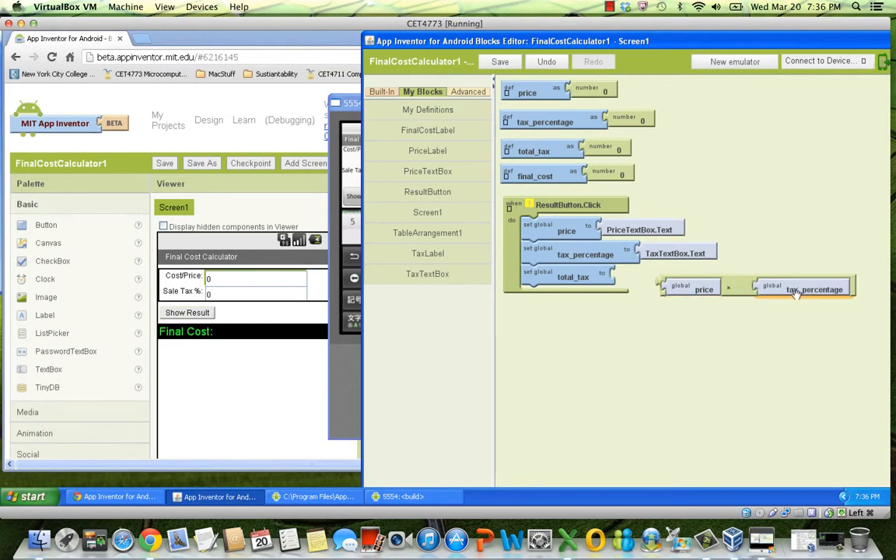
pyautogui.click(383, 92)
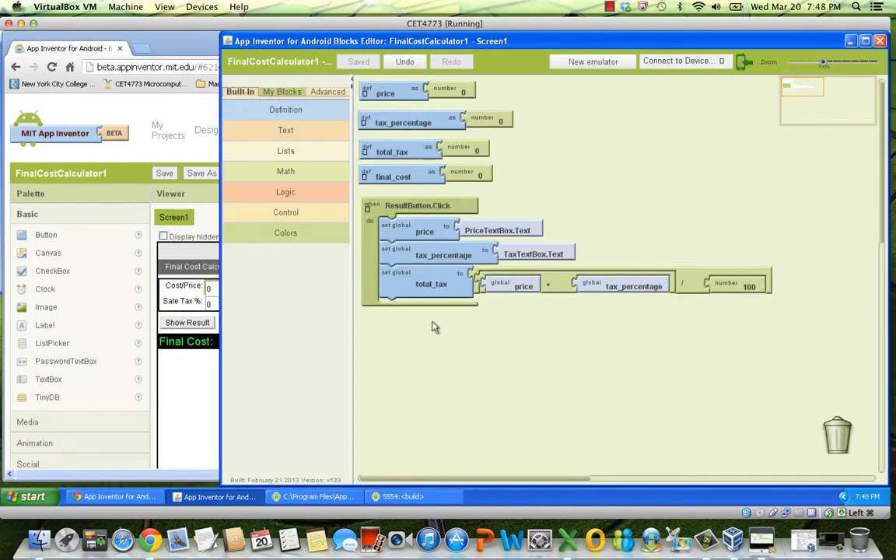
pyautogui.click(280, 92)
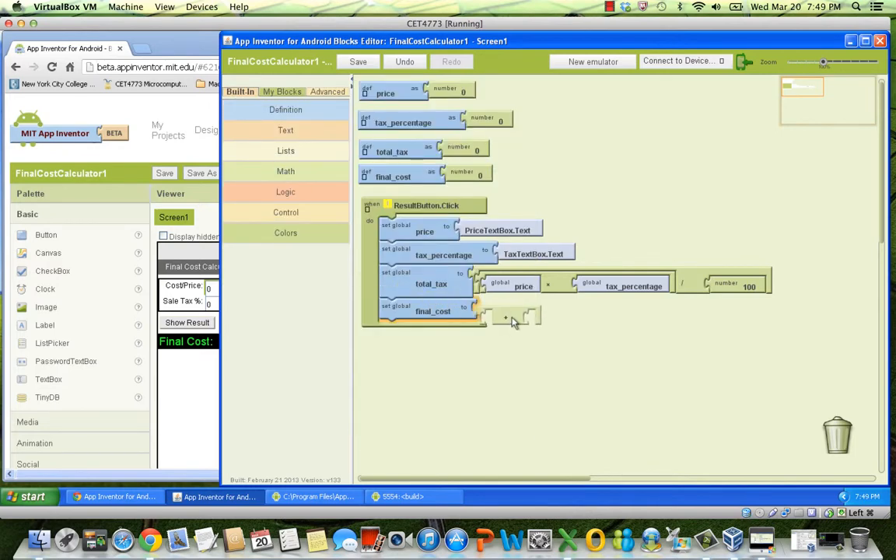
# Make final_cost equal price plus total_tax and add an empty FinalCostLabel.Text setter
pyautogui.click(280, 90)
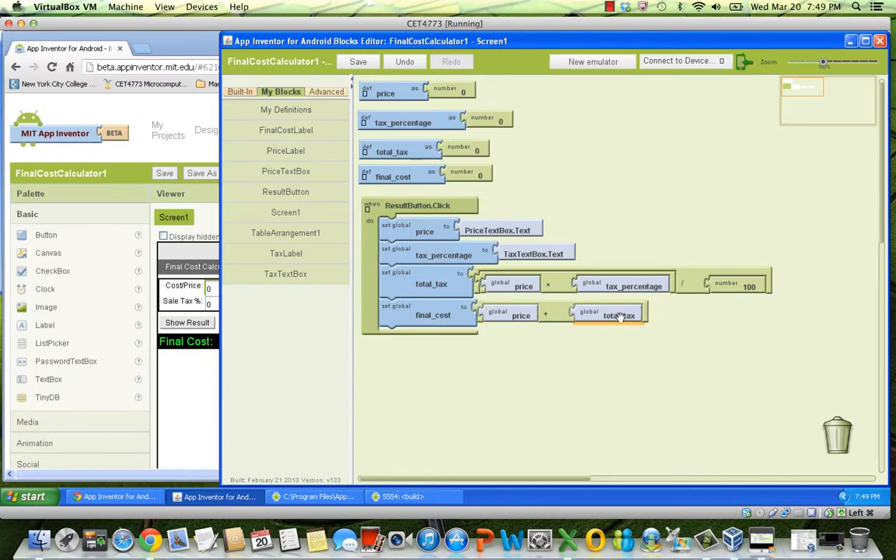
pyautogui.click(357, 62)
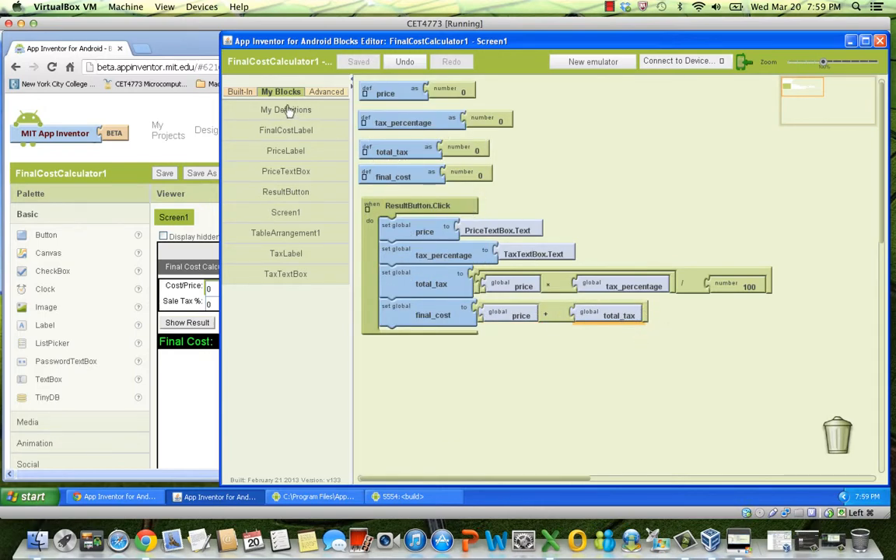
pyautogui.click(286, 130)
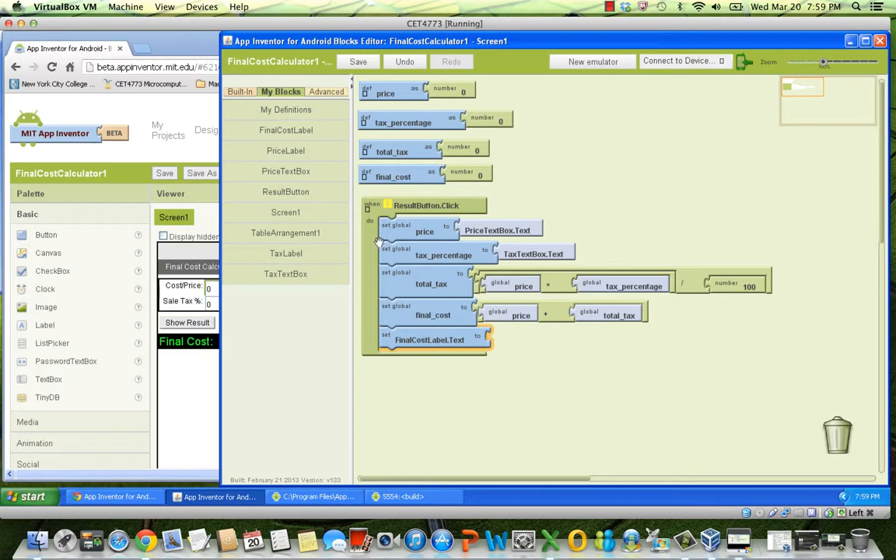
# Join the text 'Final Price:' with final_cost and plug it into FinalCostLabel.Text
pyautogui.click(239, 90)
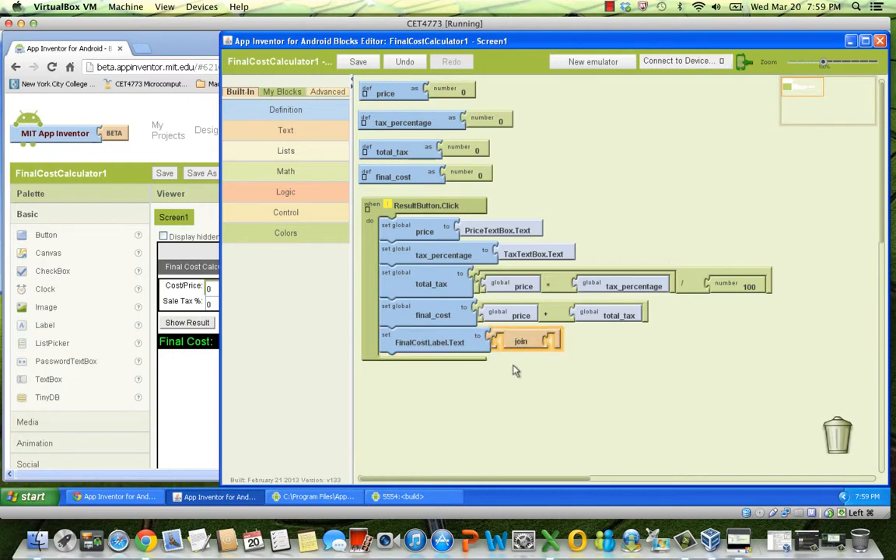
pyautogui.click(286, 131)
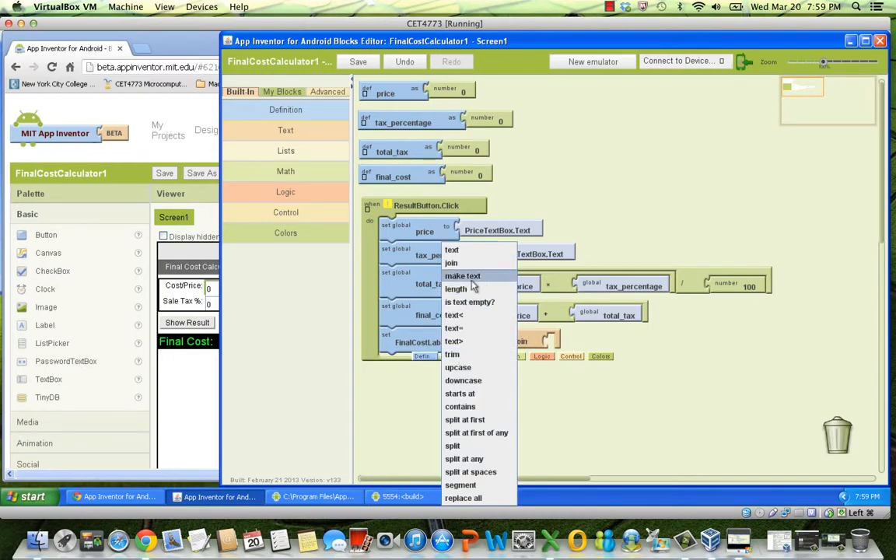
pyautogui.click(451, 249)
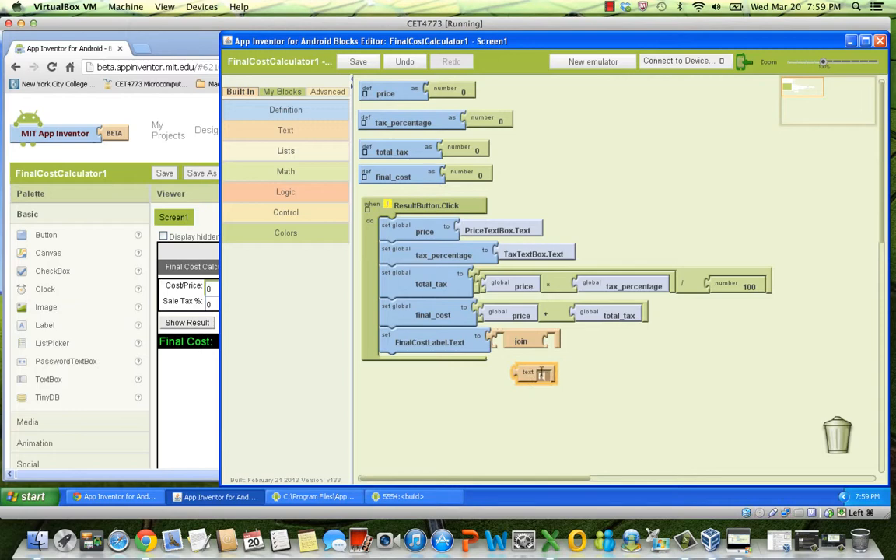
pyautogui.write('final Price:')
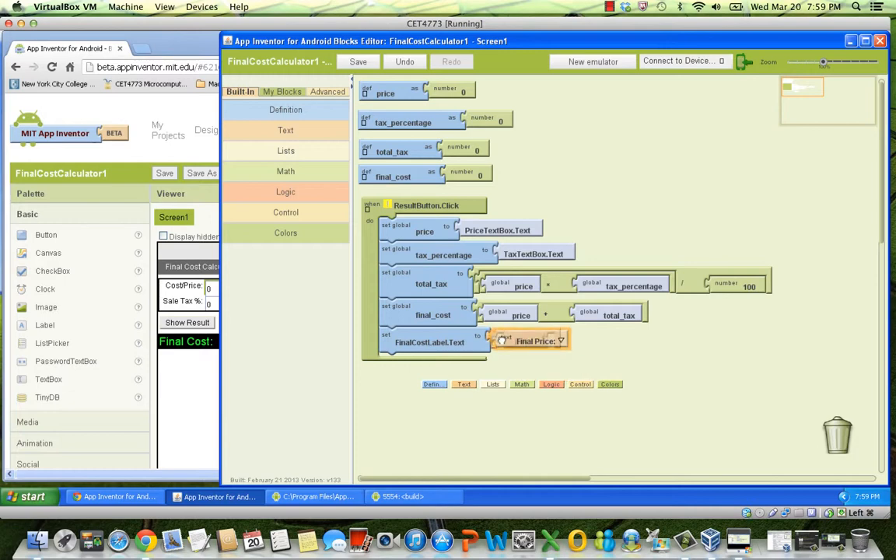
pyautogui.click(280, 91)
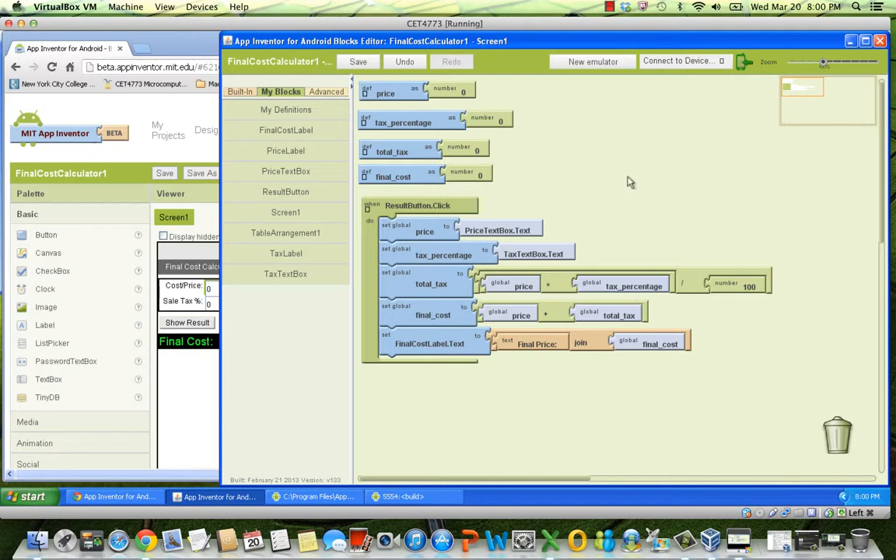
pyautogui.moveTo(630, 154)
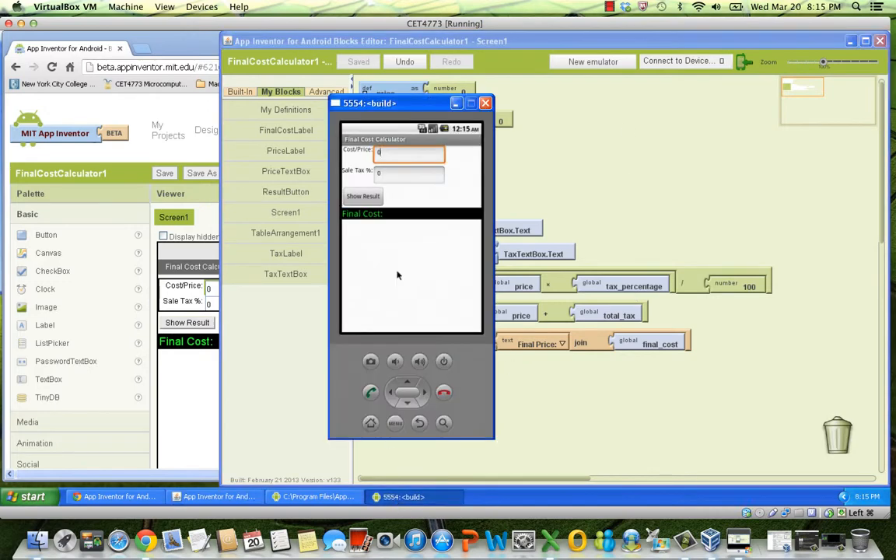
# Enter price 100 and tax 8.5, then show the result Final Price: 108.5
pyautogui.write('100')
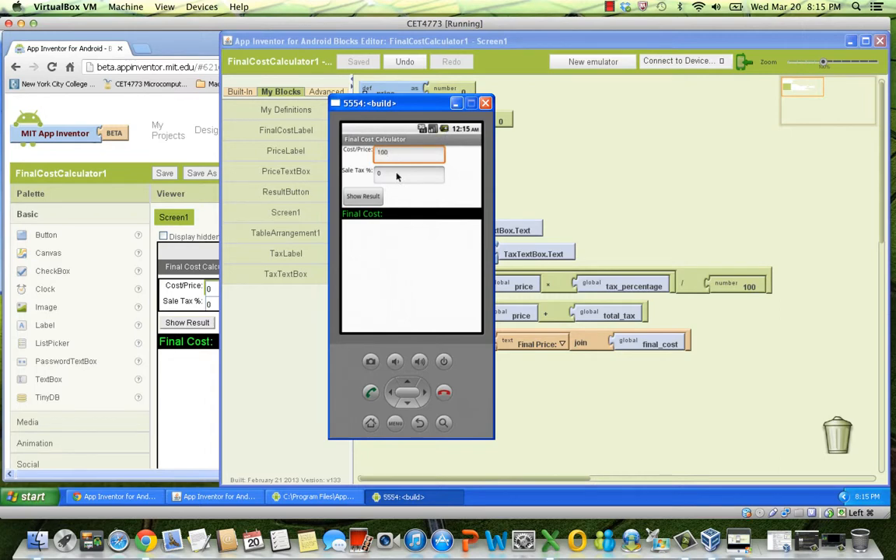
pyautogui.click(408, 174)
pyautogui.write('8.5')
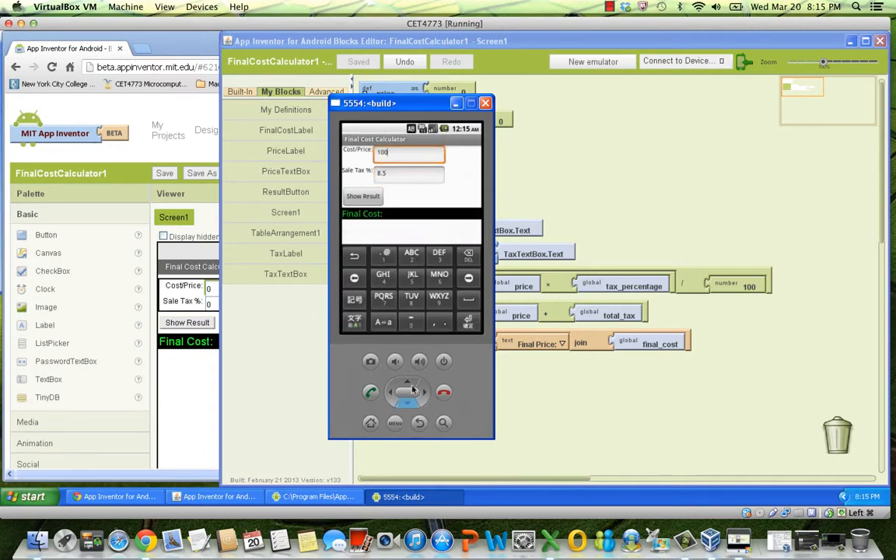
pyautogui.click(362, 196)
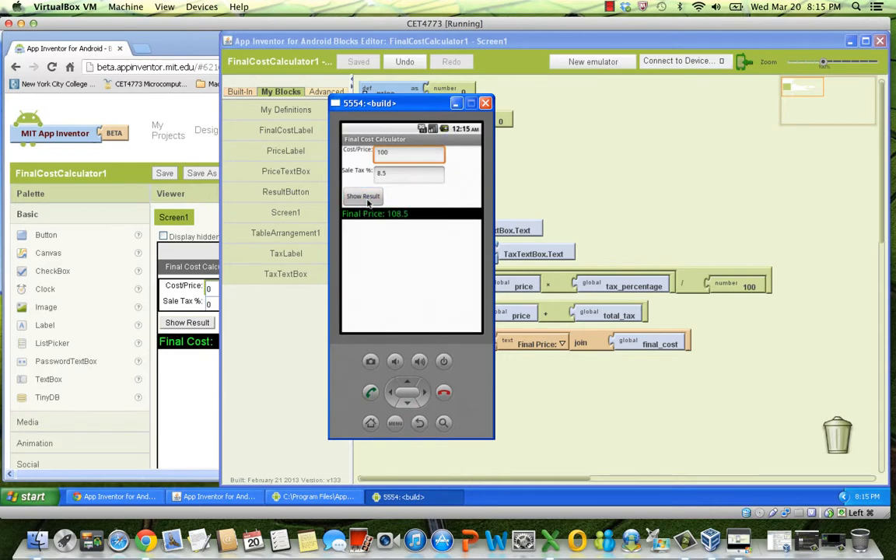